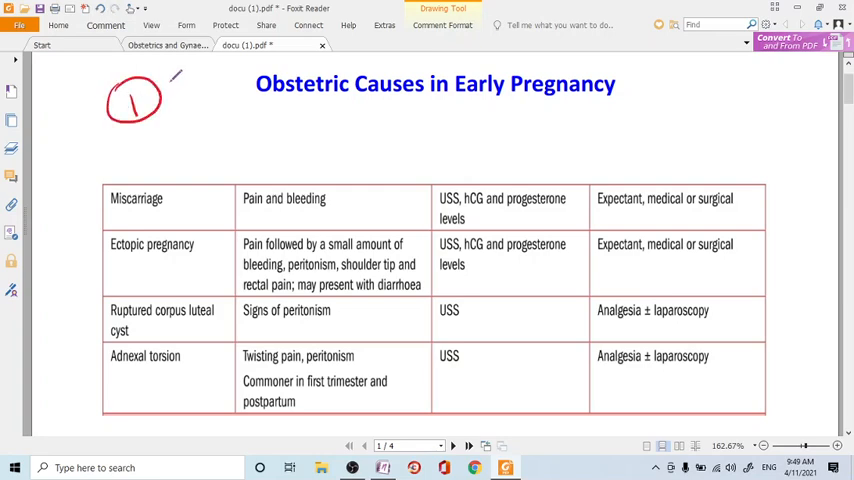
Underline 'Obstetric' and mark 'Early Pregnancy' in the slide title with the pen
left_click_drag(268, 105, 333, 100)
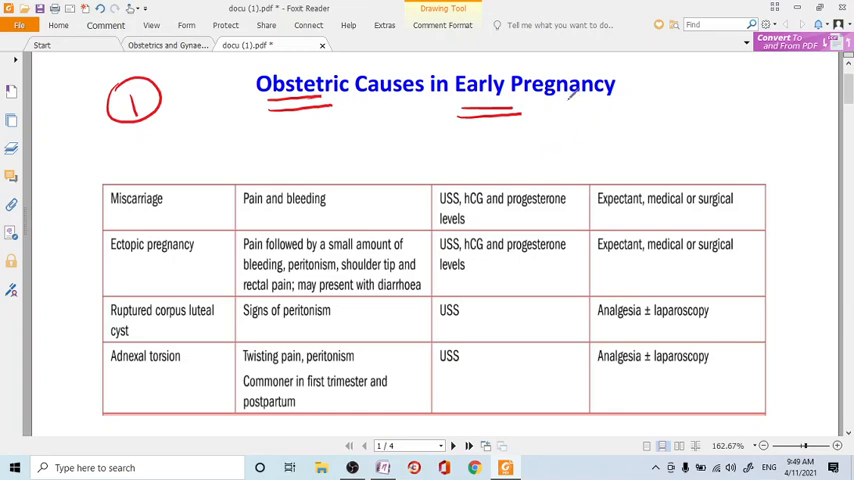
left_click_drag(450, 75, 620, 110)
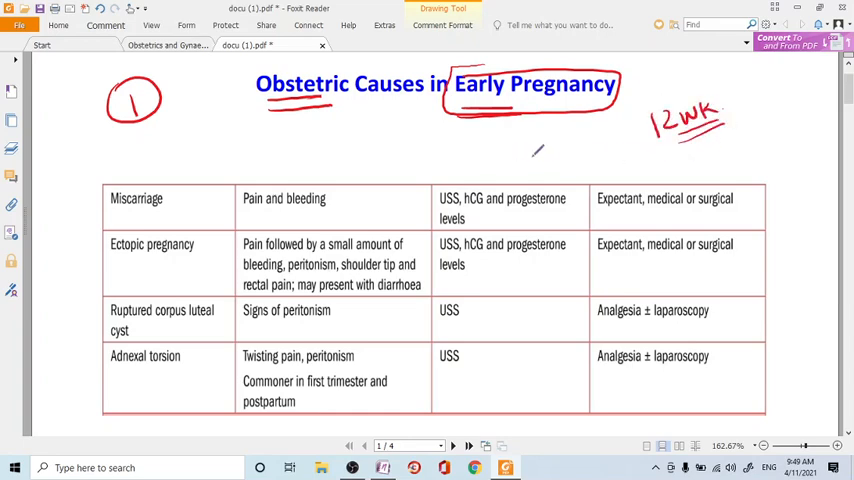
mouse_move(583, 163)
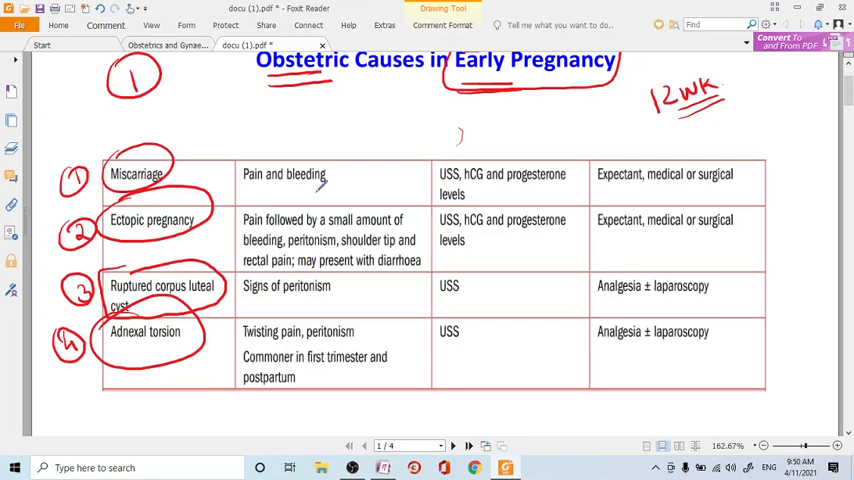
left_click_drag(278, 135, 278, 110)
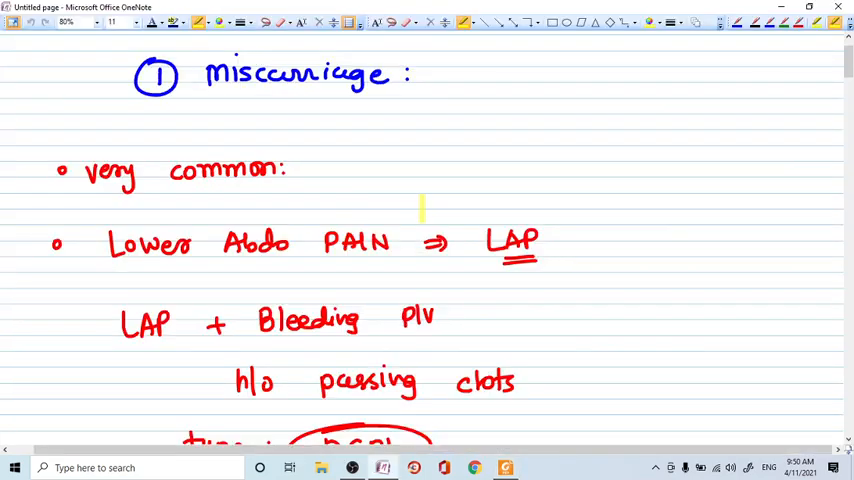
Highlight 'very common', 'LAP' and 'Bleeding PV' in yellow in the miscarriage notes
left_click_drag(85, 170, 280, 170)
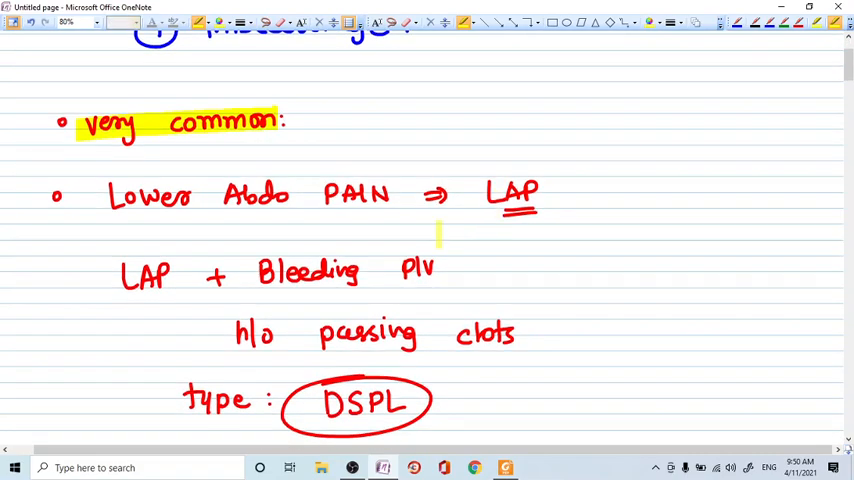
left_click_drag(485, 195, 540, 210)
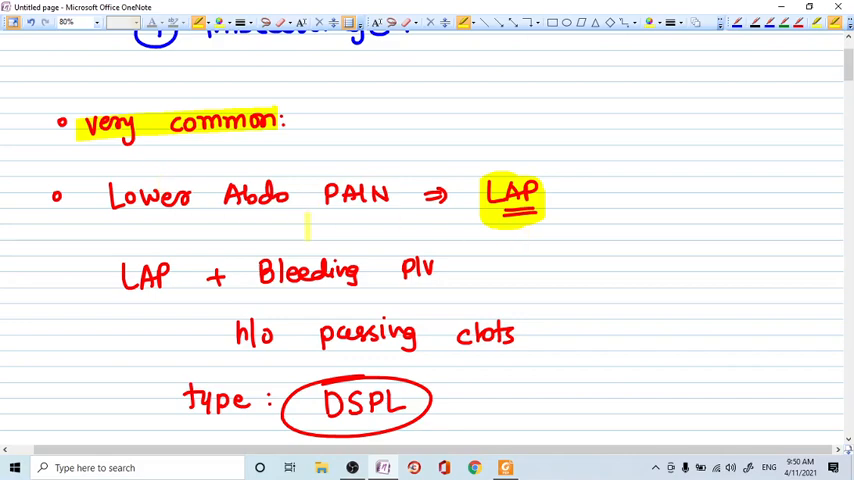
scroll("down", 3)
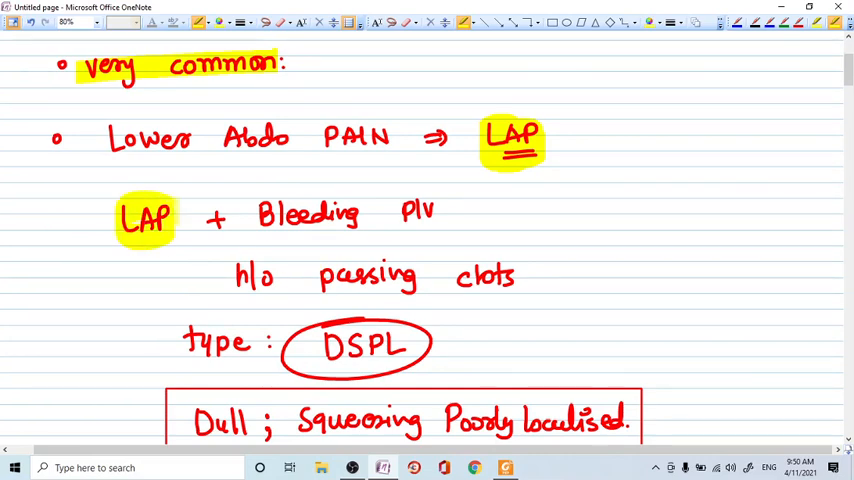
left_click_drag(260, 214, 450, 214)
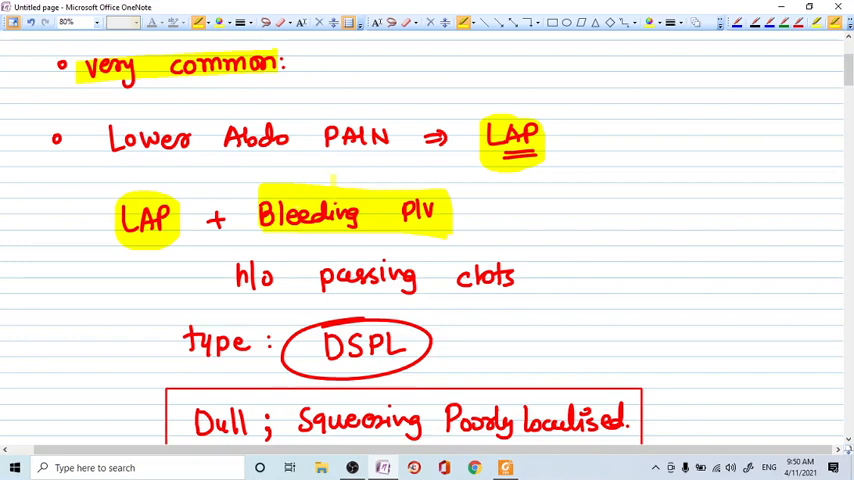
scroll("down", 3)
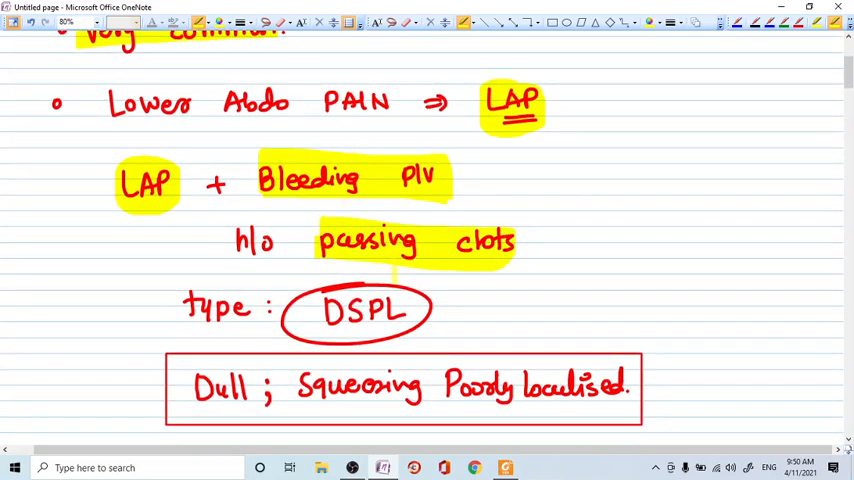
scroll("down", 3)
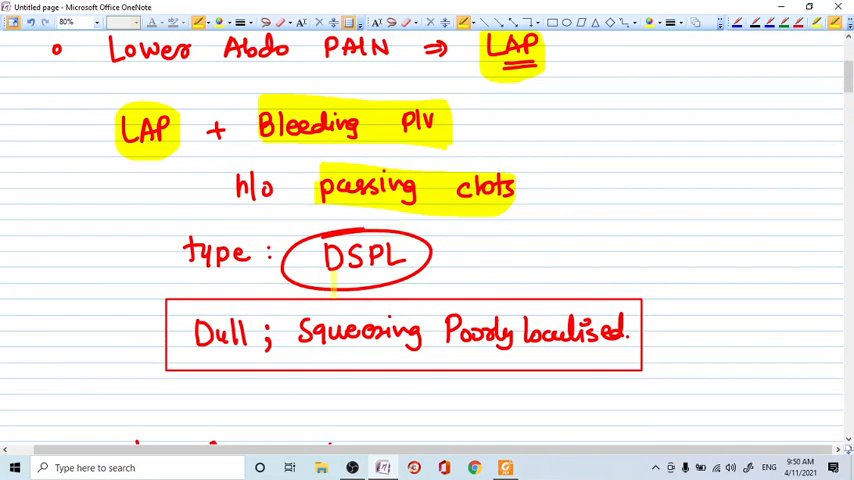
scroll("down", 3)
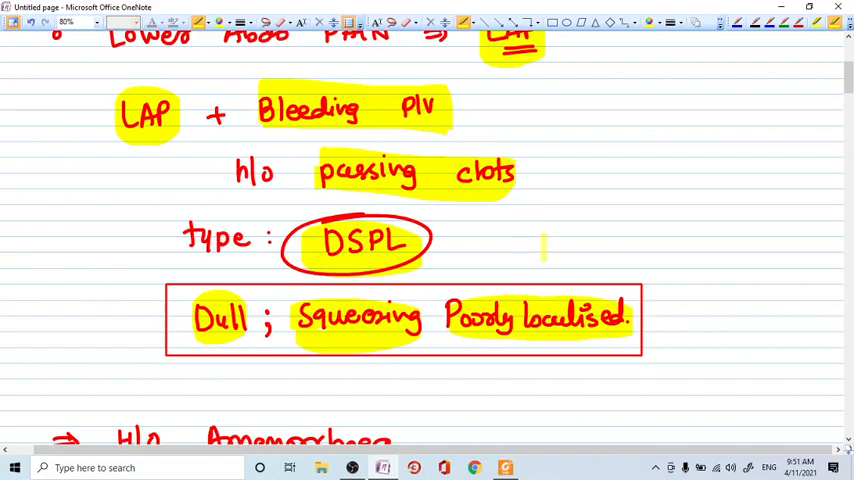
scroll("down", 3)
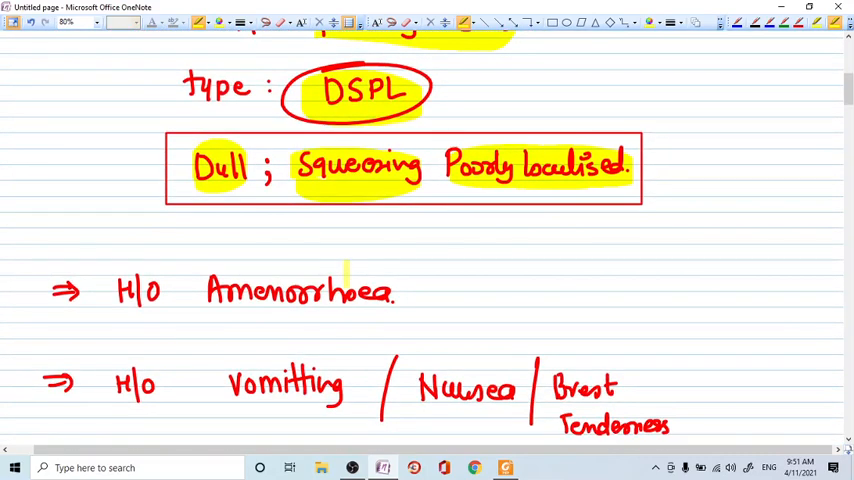
scroll("down", 3)
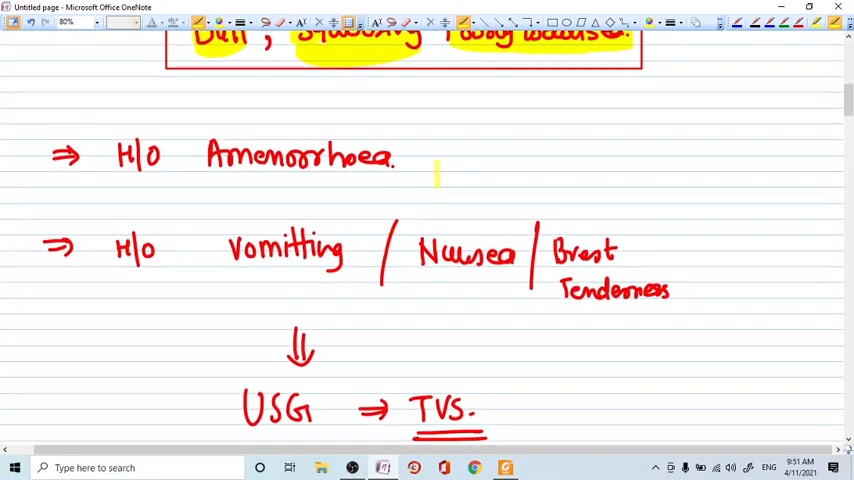
scroll("down", 3)
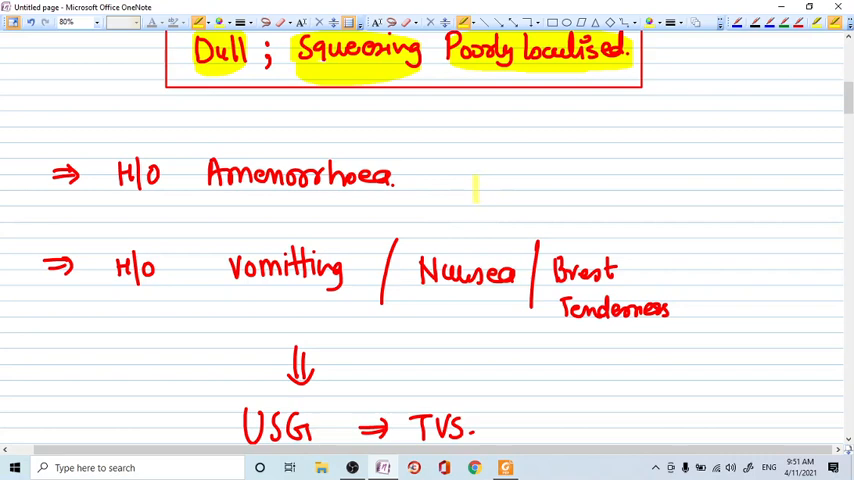
mouse_move(488, 205)
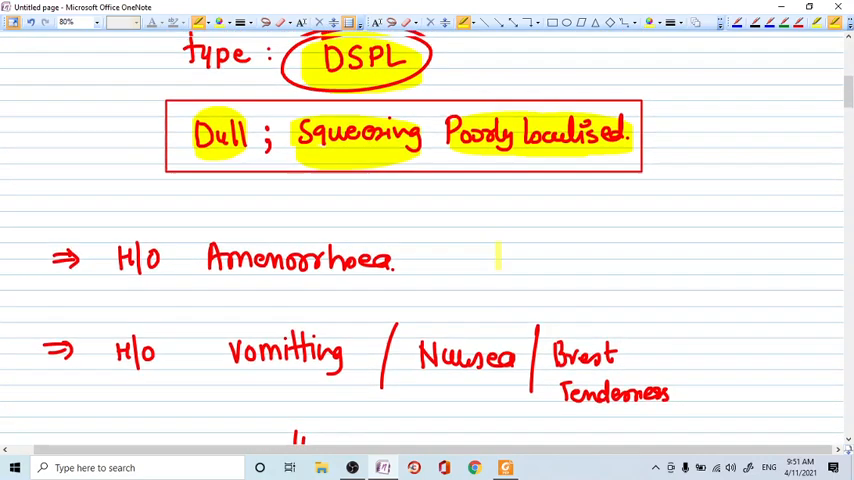
scroll("down", 3)
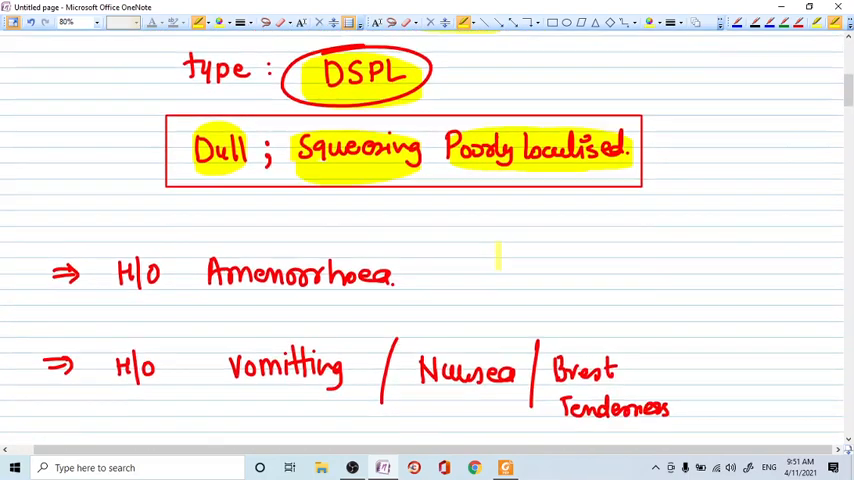
scroll("down", 3)
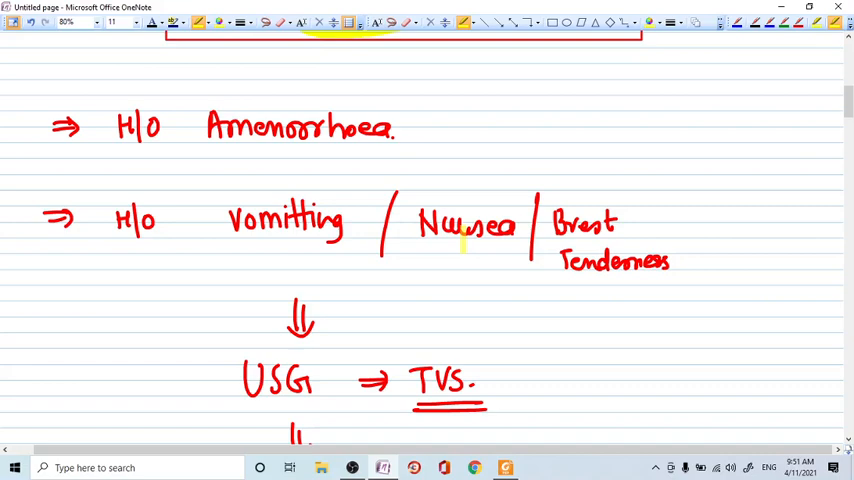
scroll("down", 3)
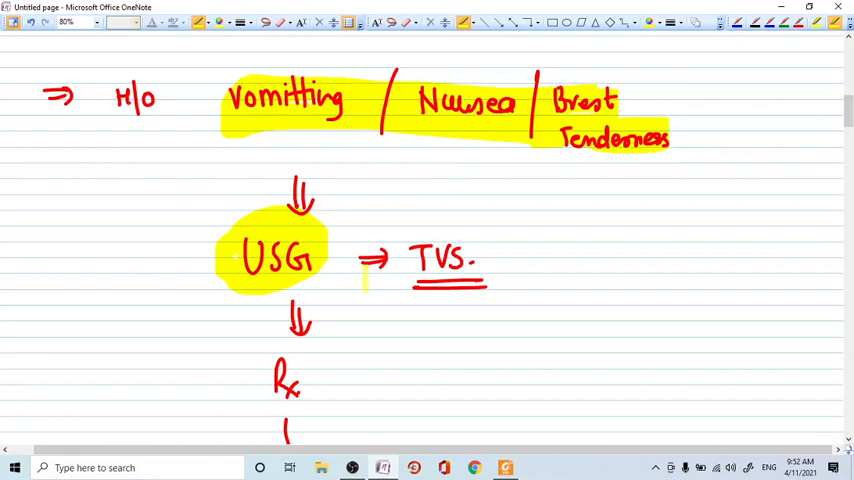
Scroll through the miscarriage notes toward the ectopic pregnancy section
scroll("up", 3)
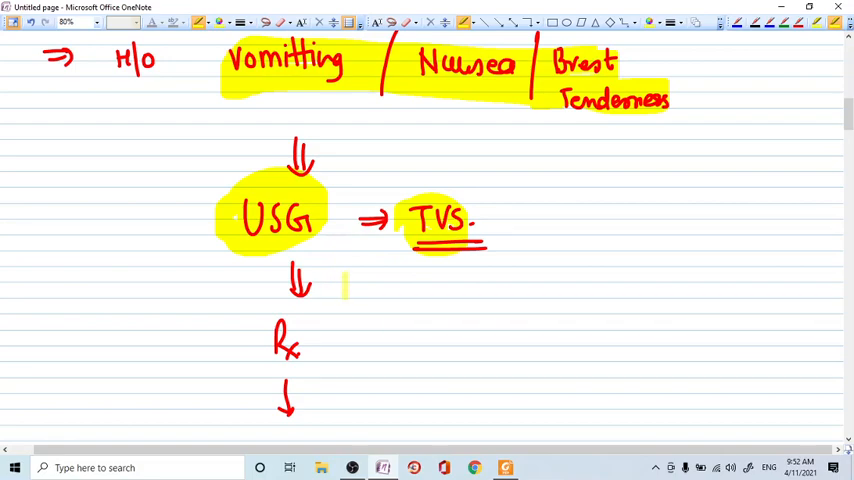
scroll("down", 3)
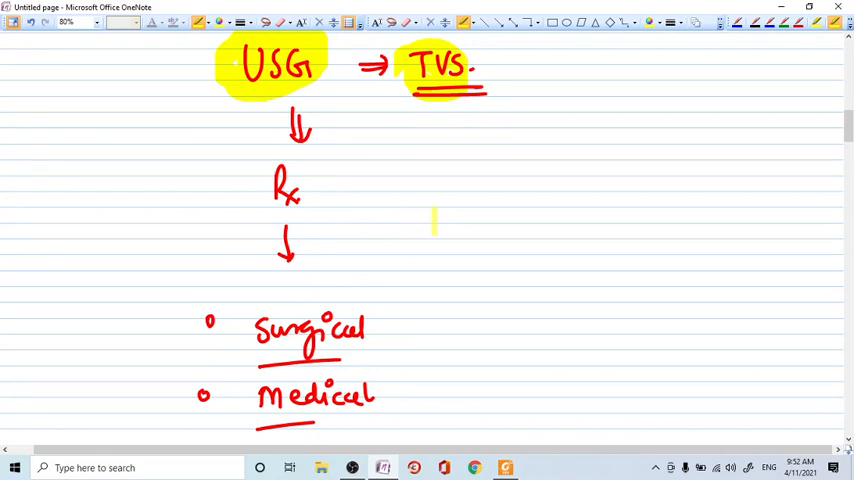
scroll("down", 3)
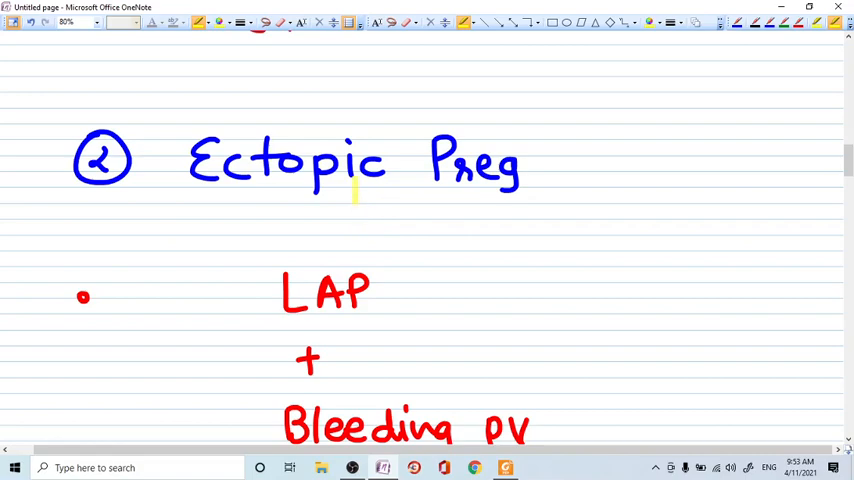
Scroll down into the Ectopic Preg section notes
scroll("down", 3)
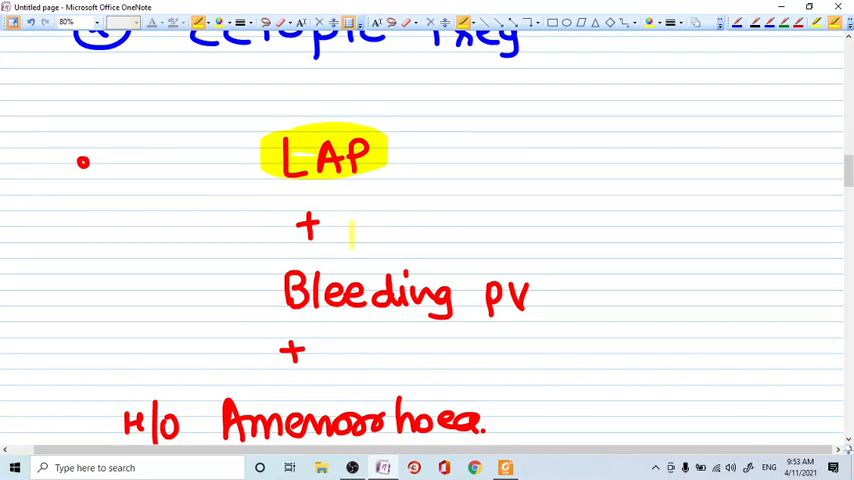
scroll("down", 3)
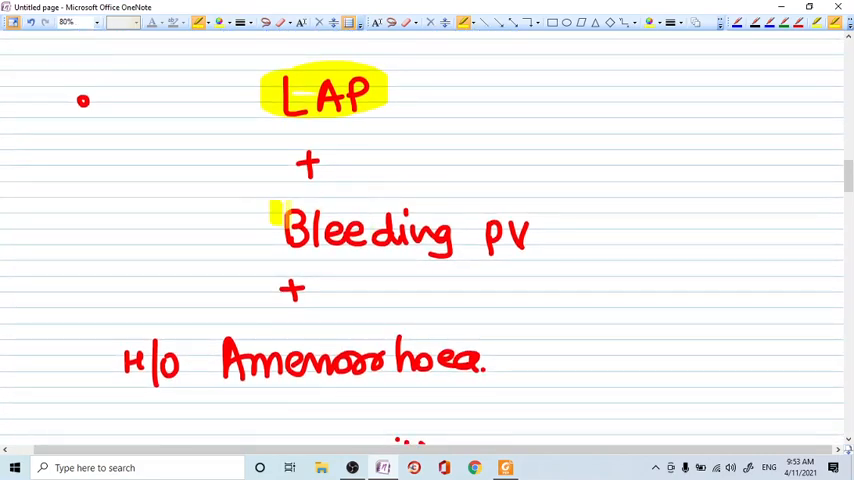
scroll("down", 3)
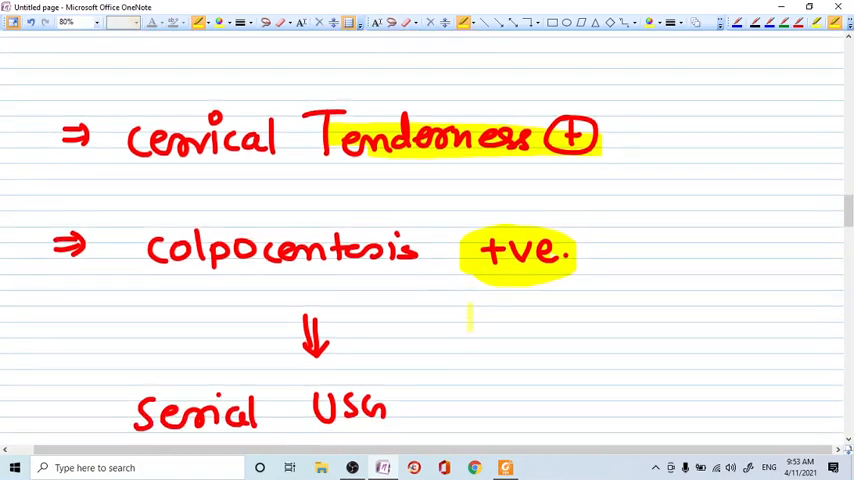
Highlight TUS, the parietal peritoneum phrase and 'peritonism' in yellow
scroll("down", 3)
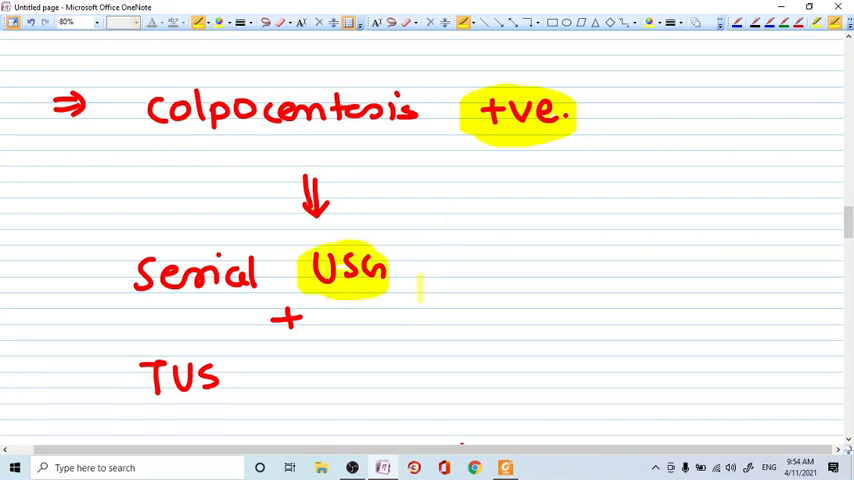
scroll("down", 3)
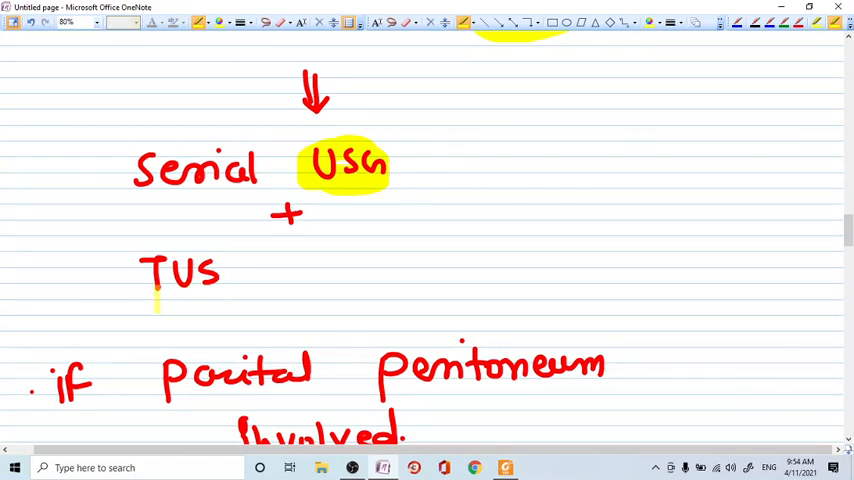
left_click_drag(120, 275, 220, 290)
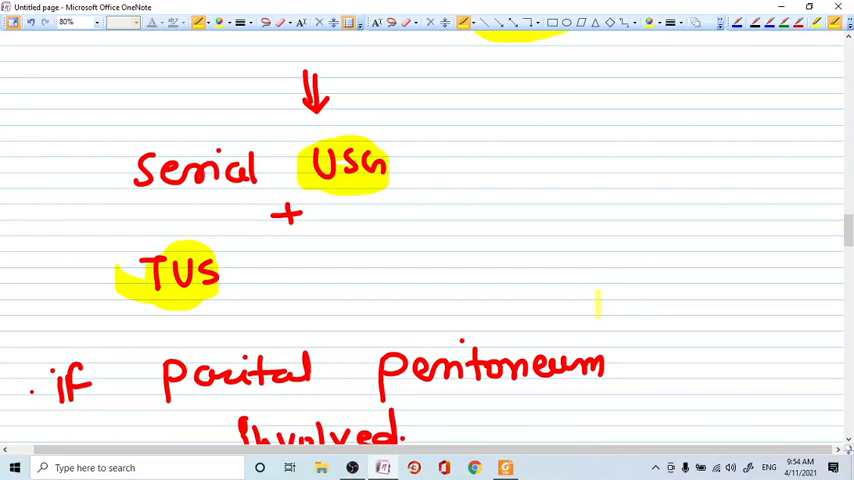
scroll("down", 3)
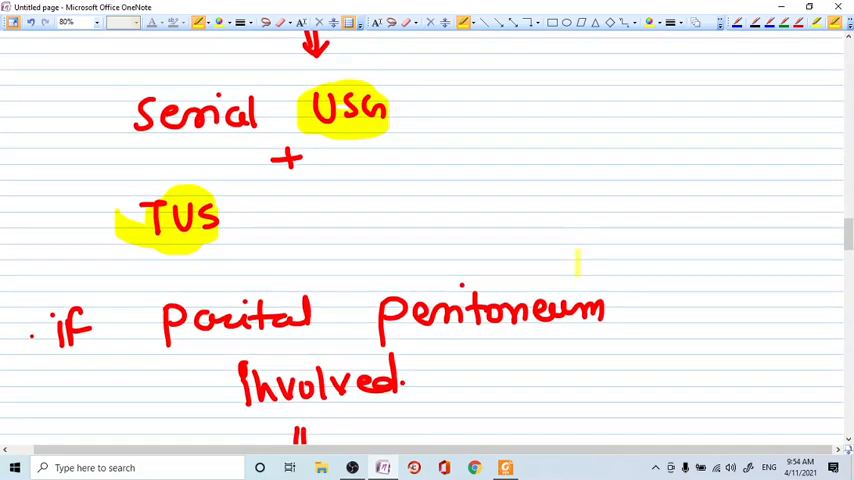
scroll("down", 3)
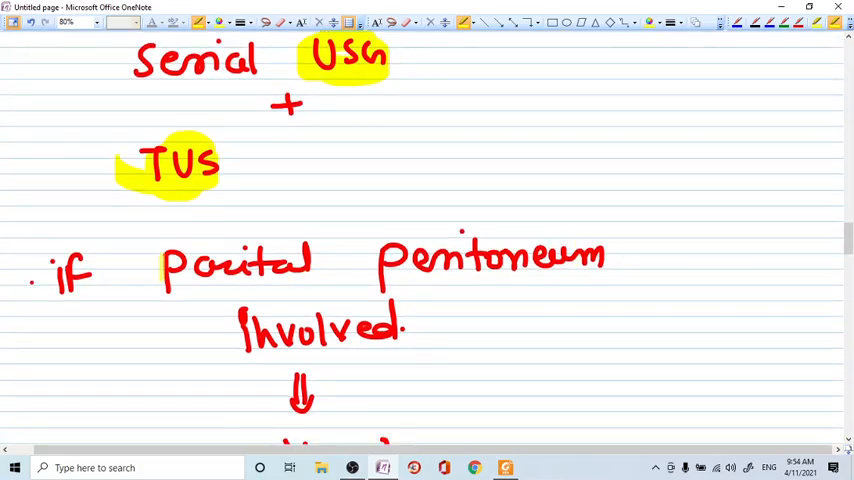
left_click_drag(165, 265, 610, 265)
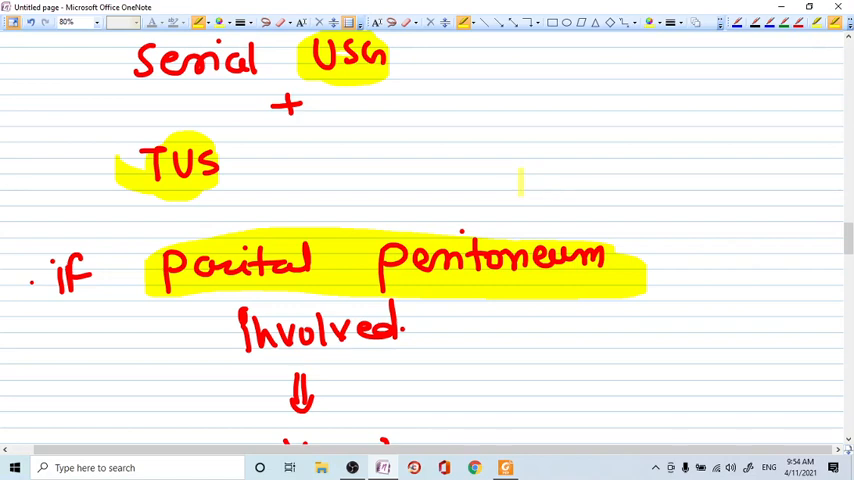
scroll("down", 3)
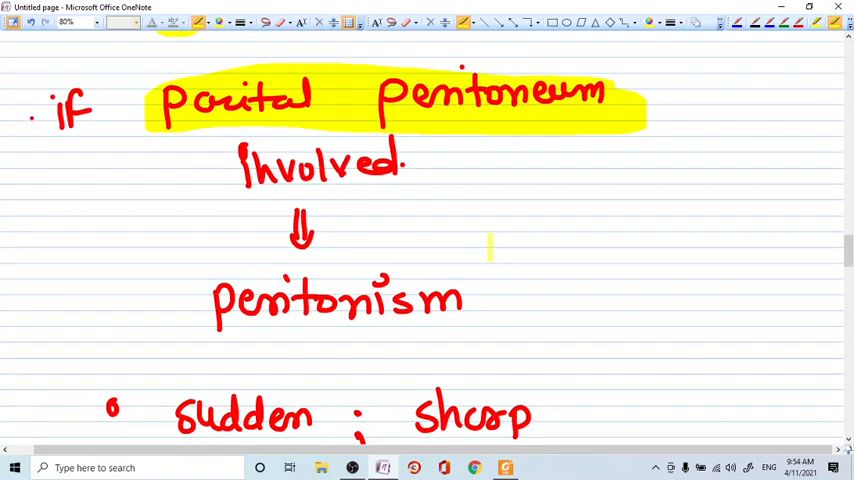
left_click_drag(185, 300, 463, 300)
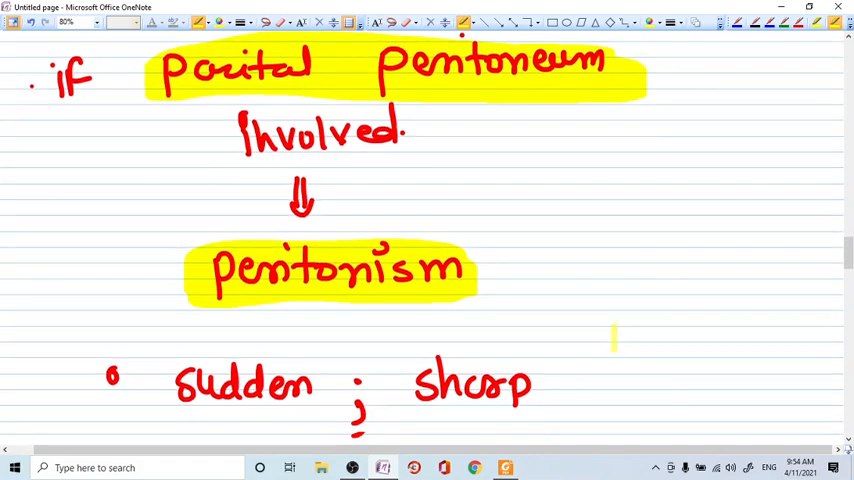
scroll("down", 3)
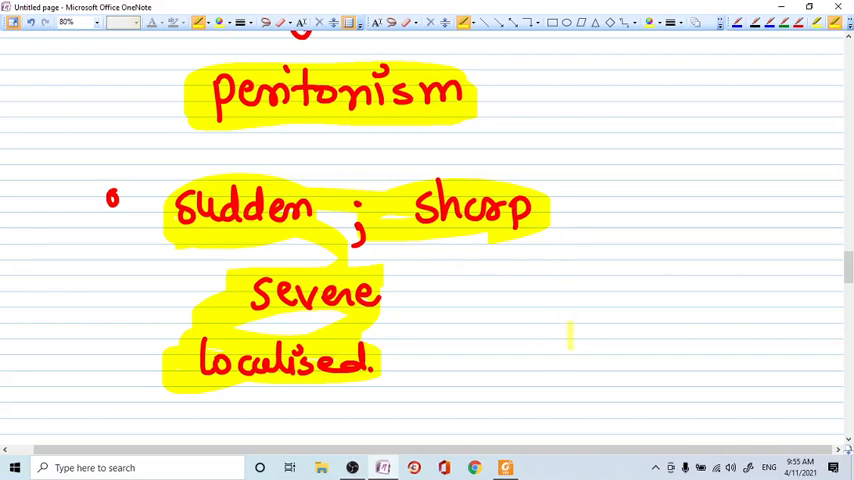
scroll("down", 3)
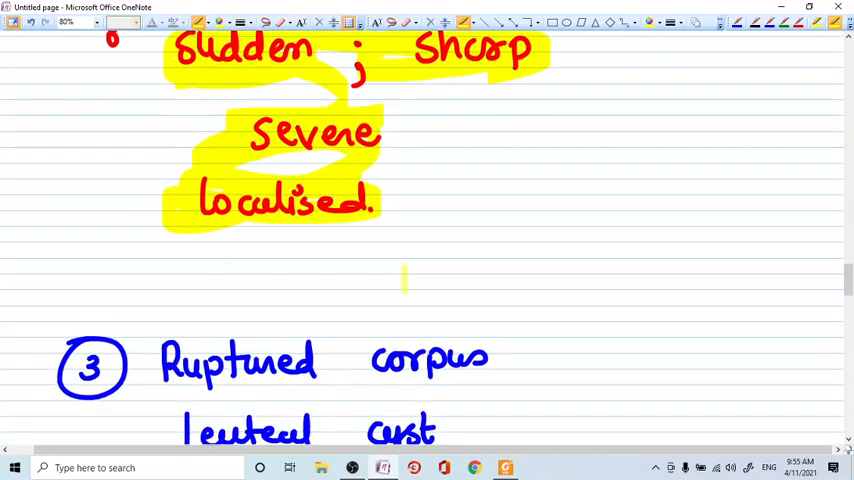
Highlight 'peritonism' in 'signs of peritonism' and 'peritoneum' in yellow
scroll("down", 3)
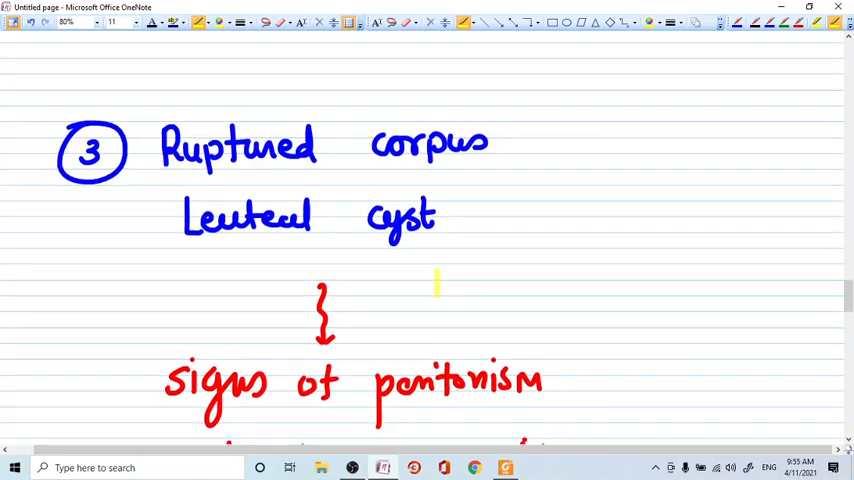
scroll("up", 3)
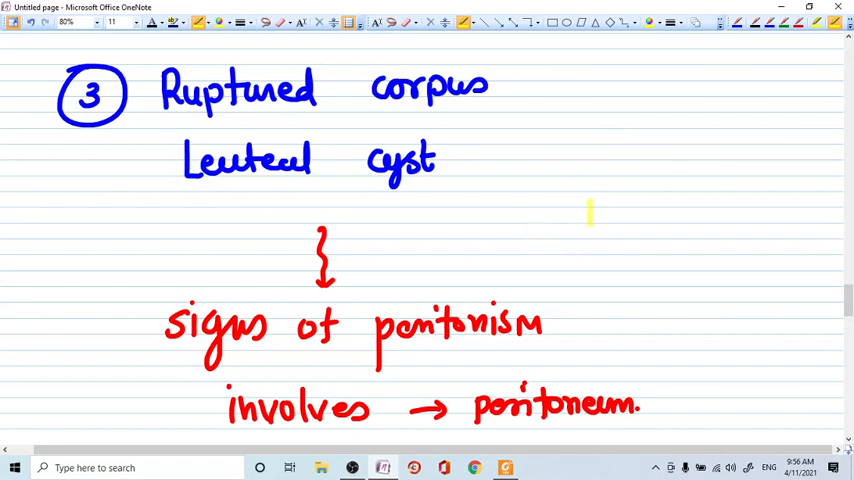
scroll("down", 3)
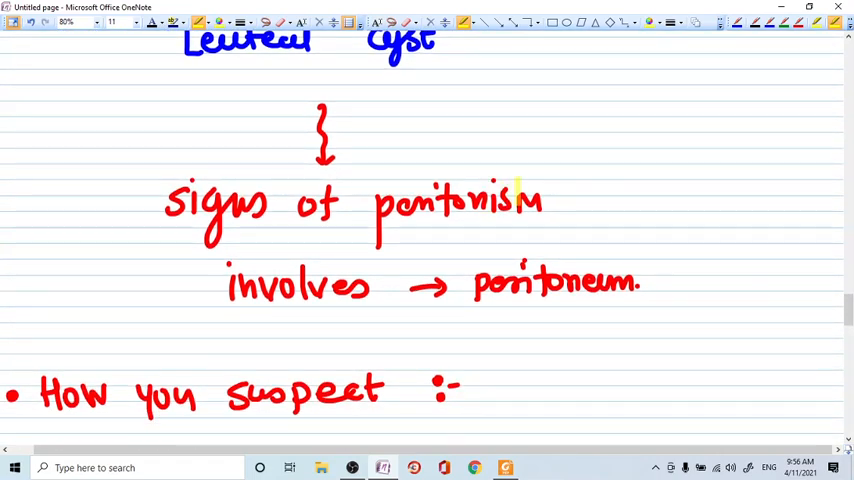
left_click_drag(375, 200, 545, 205)
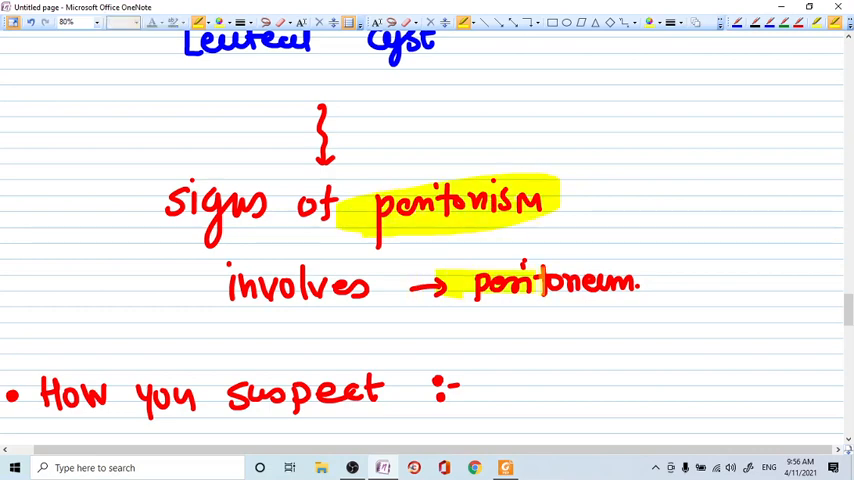
left_click_drag(415, 305, 635, 305)
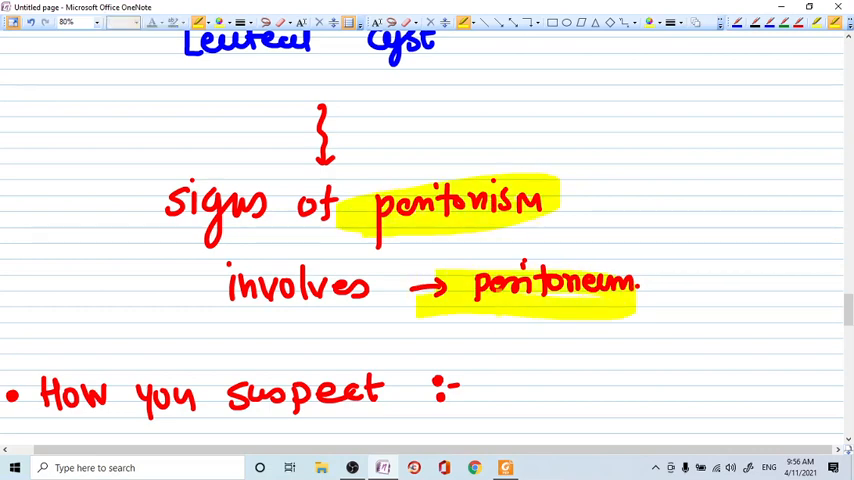
scroll("down", 3)
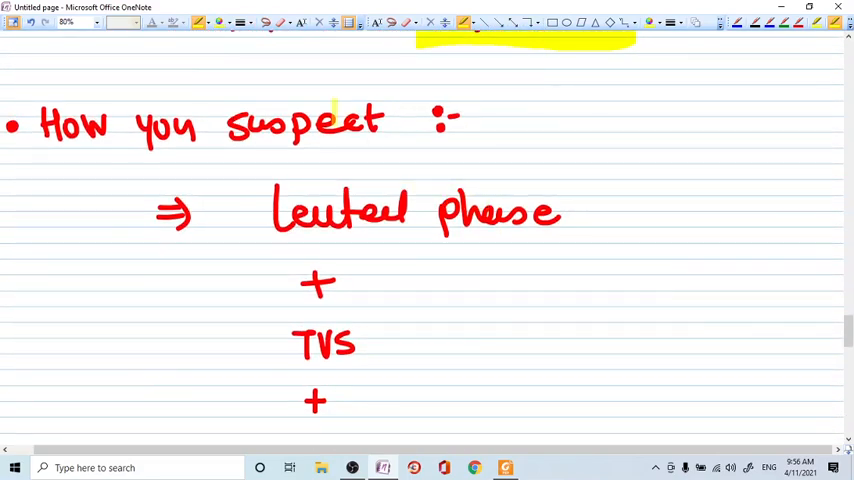
Highlight 'suspect' and 'progesterone level' in yellow in the suspicion notes
left_click_drag(225, 123, 385, 123)
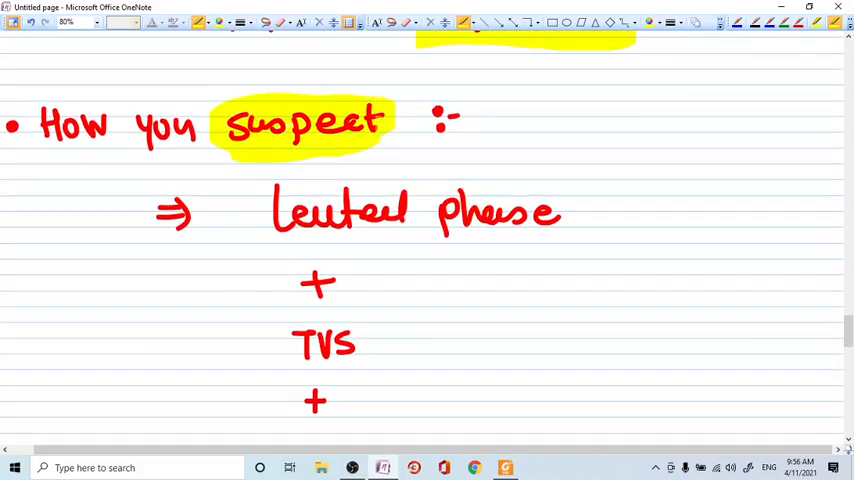
scroll("down", 3)
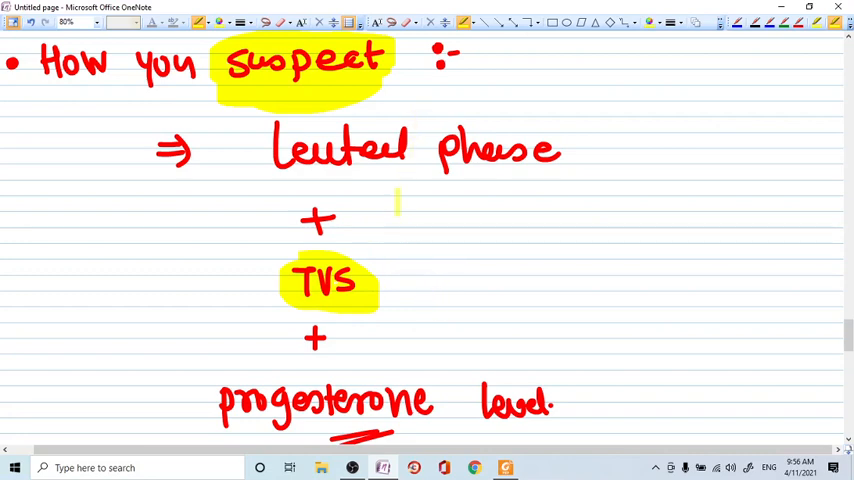
scroll("down", 3)
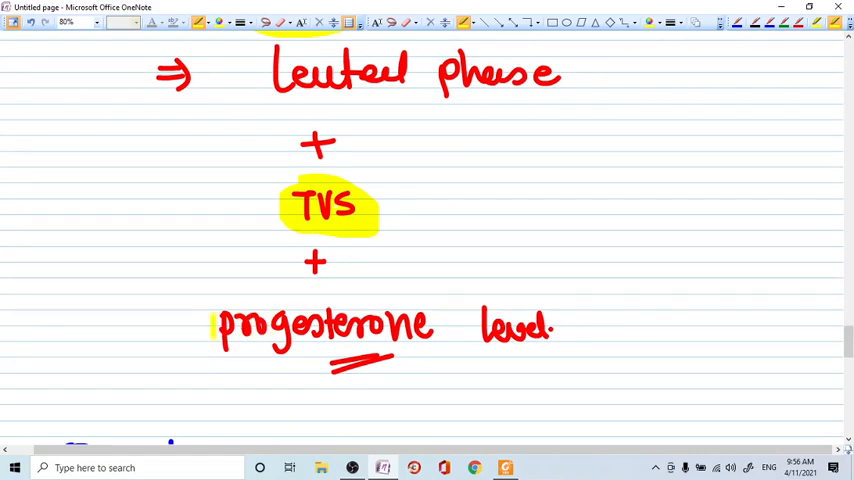
left_click_drag(215, 325, 555, 328)
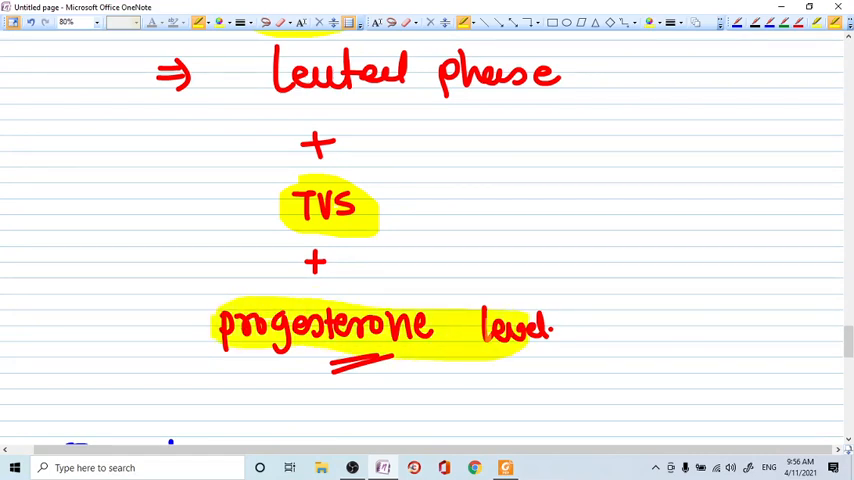
scroll("down", 3)
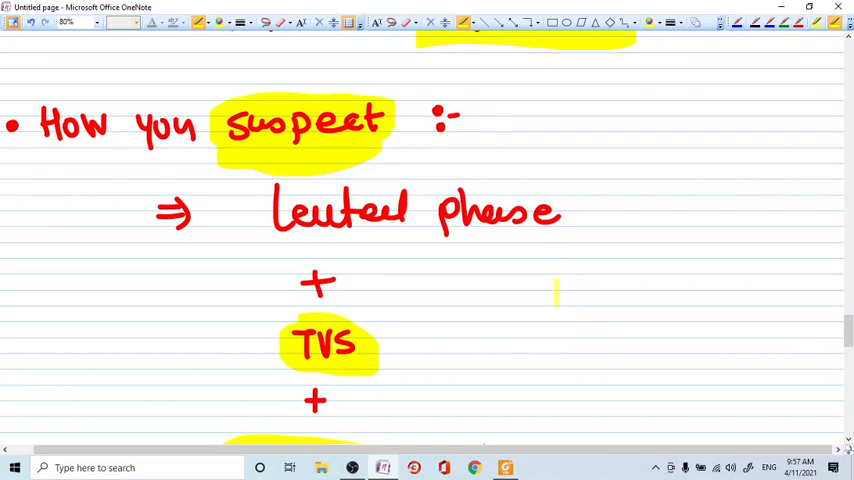
scroll("down", 3)
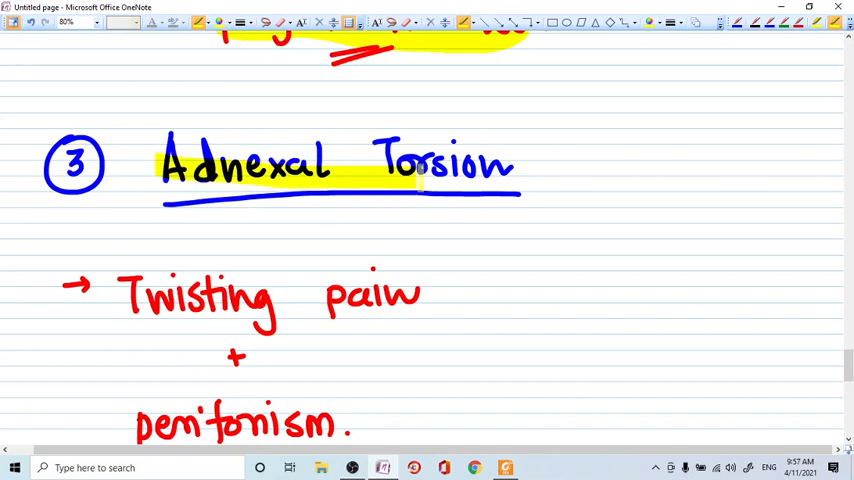
Highlight the 'Adnexal Torsion' heading yellow and scroll through the notes below it
left_click_drag(175, 165, 510, 165)
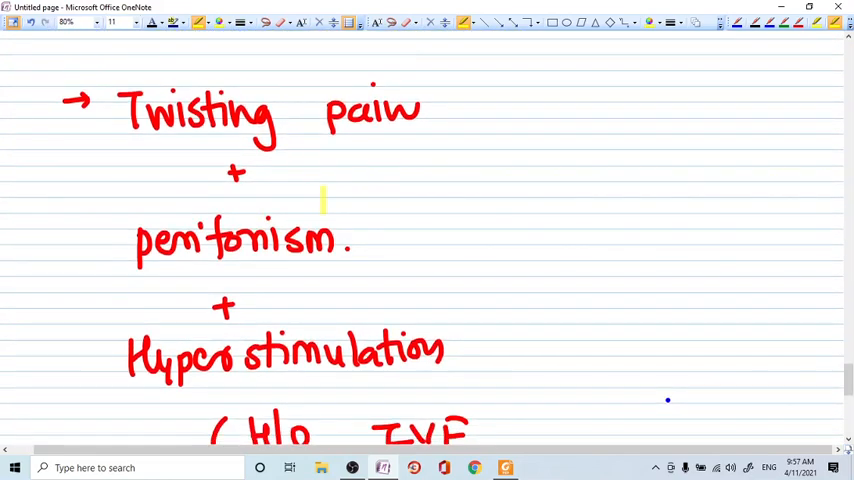
scroll("down", 3)
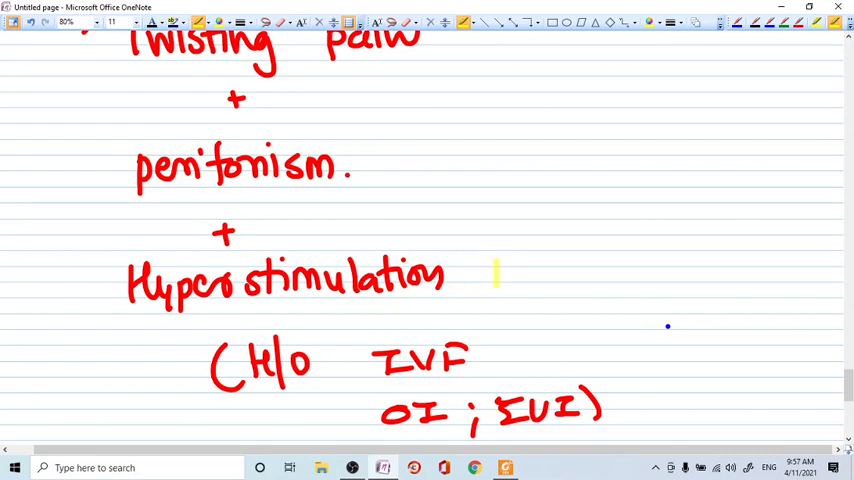
scroll("down", 3)
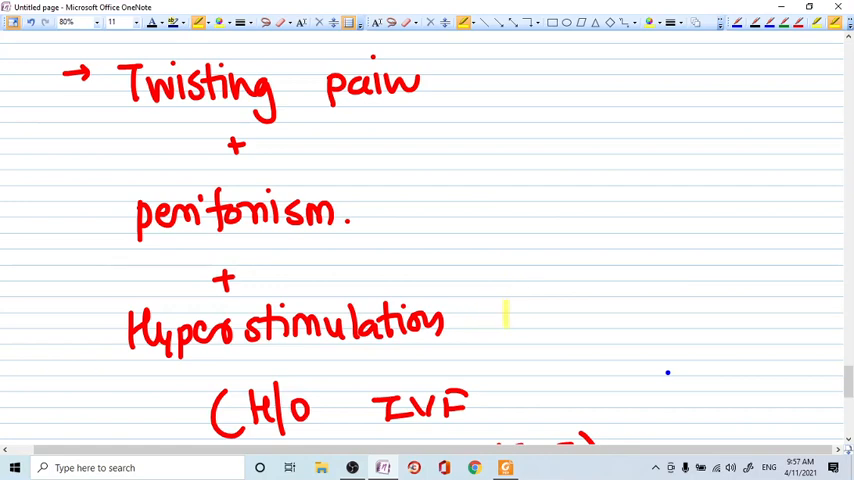
scroll("down", 3)
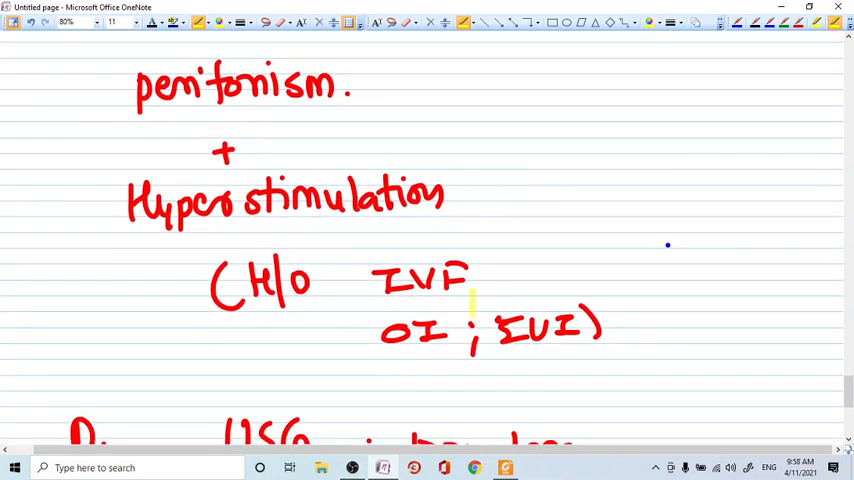
scroll("down", 3)
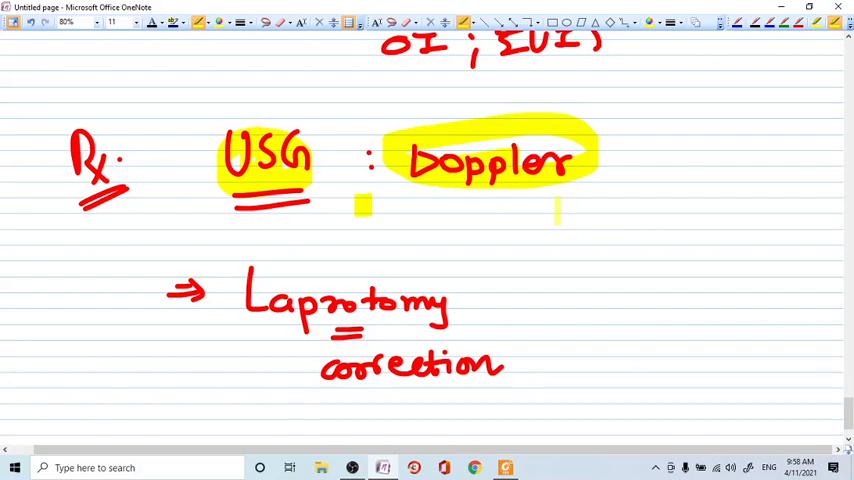
Highlight 'USG' and 'Doppler' beside Rx in yellow
scroll("up", 3)
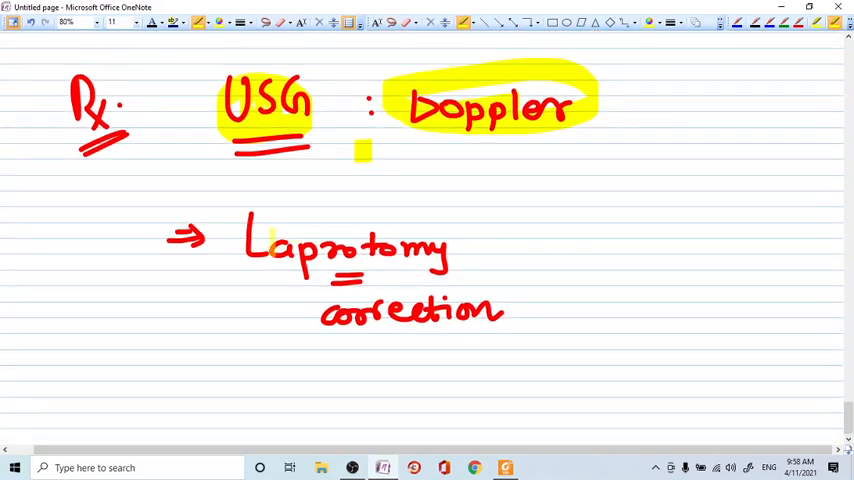
left_click_drag(250, 235, 480, 250)
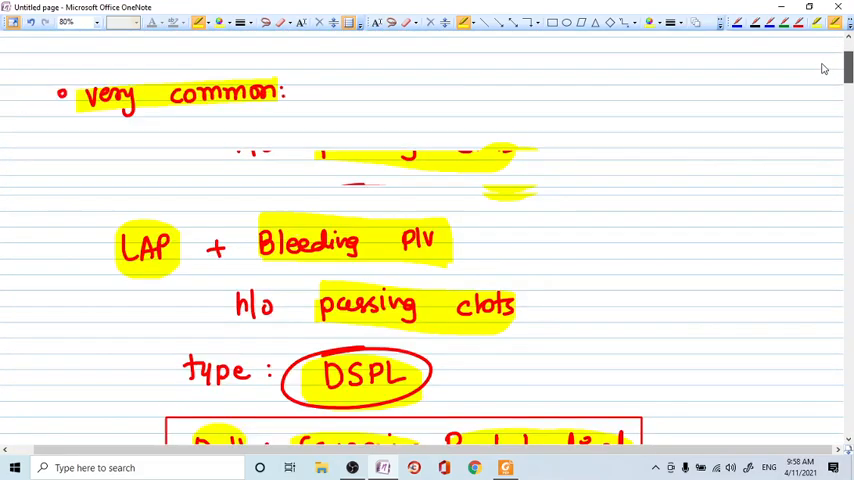
scroll("up", 3)
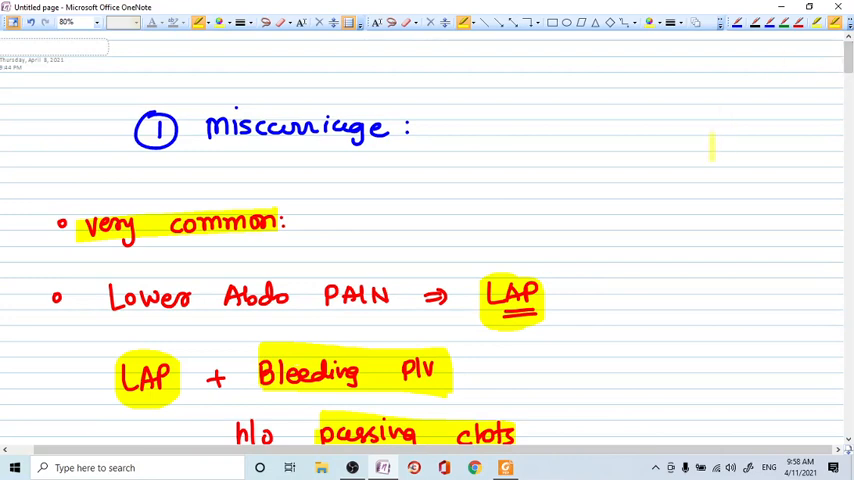